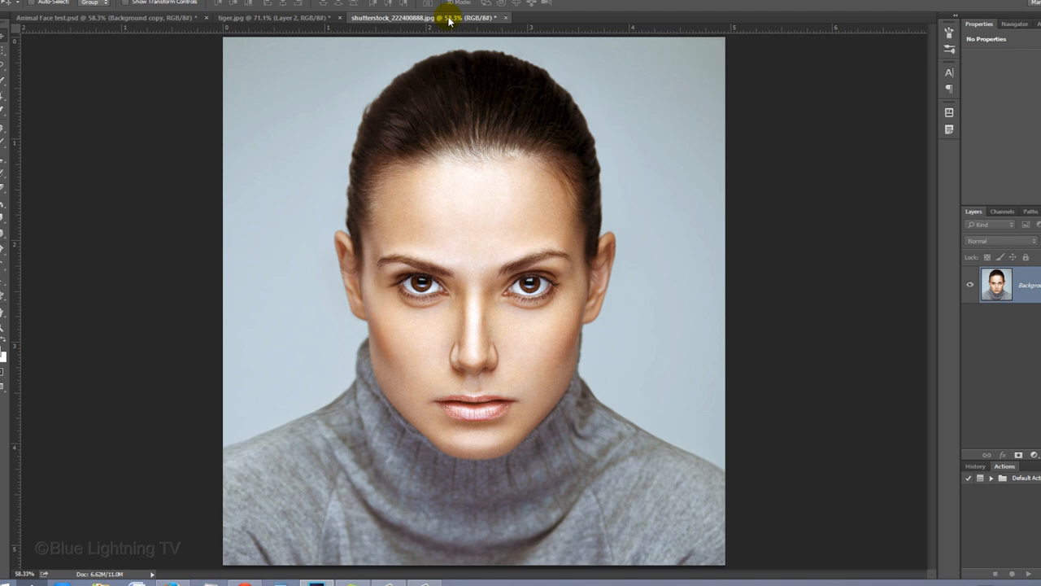
# - Select the woman's face from hairline to chin and zoom in around her eyes
pyautogui.moveTo(290, 112); pyautogui.dragTo(504, 214)
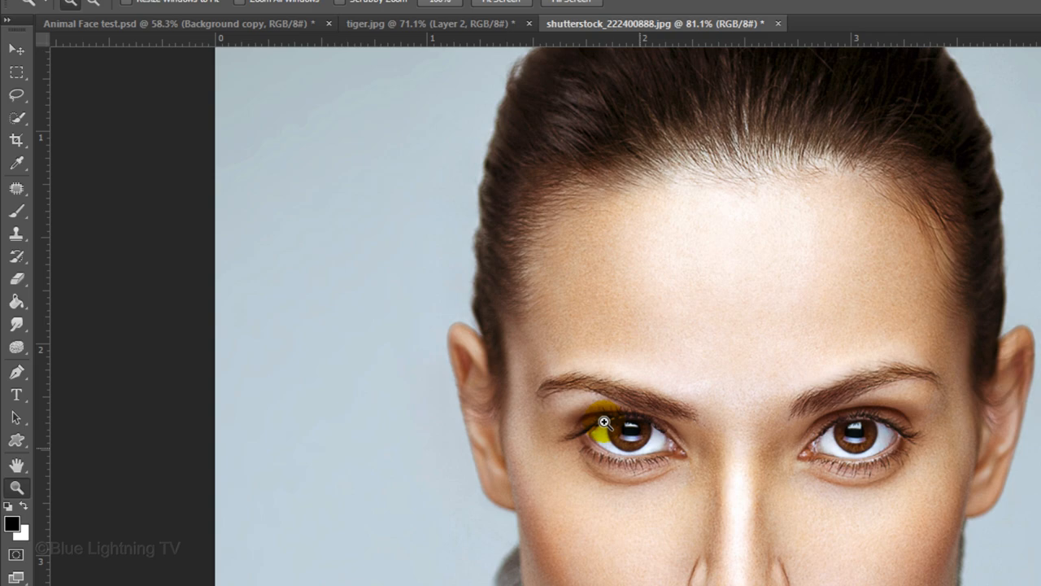
pyautogui.click(342, 17)
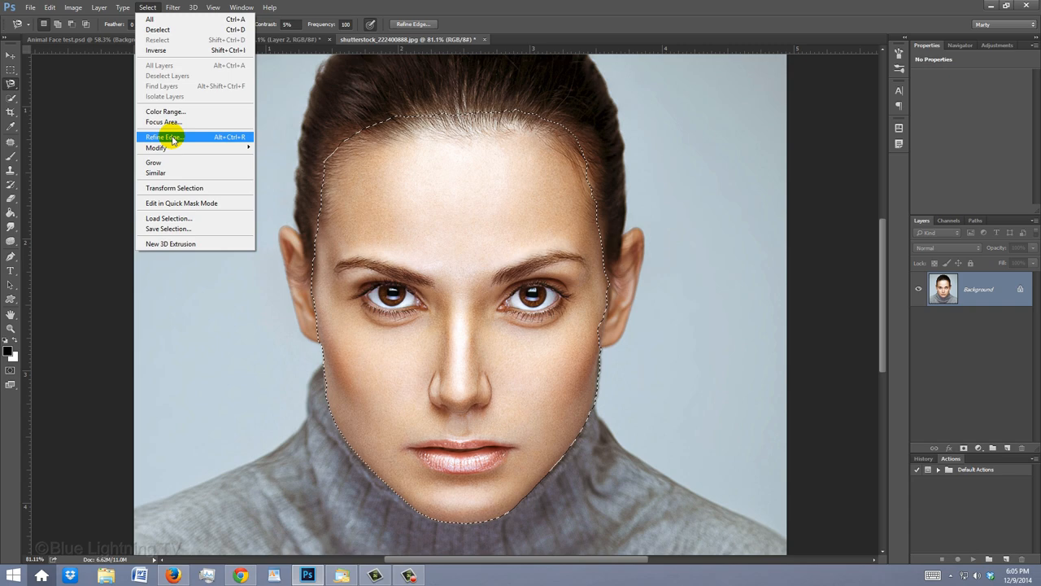
# - Refine the face selection's edge to follow her hairline and apply it
pyautogui.click(164, 137)
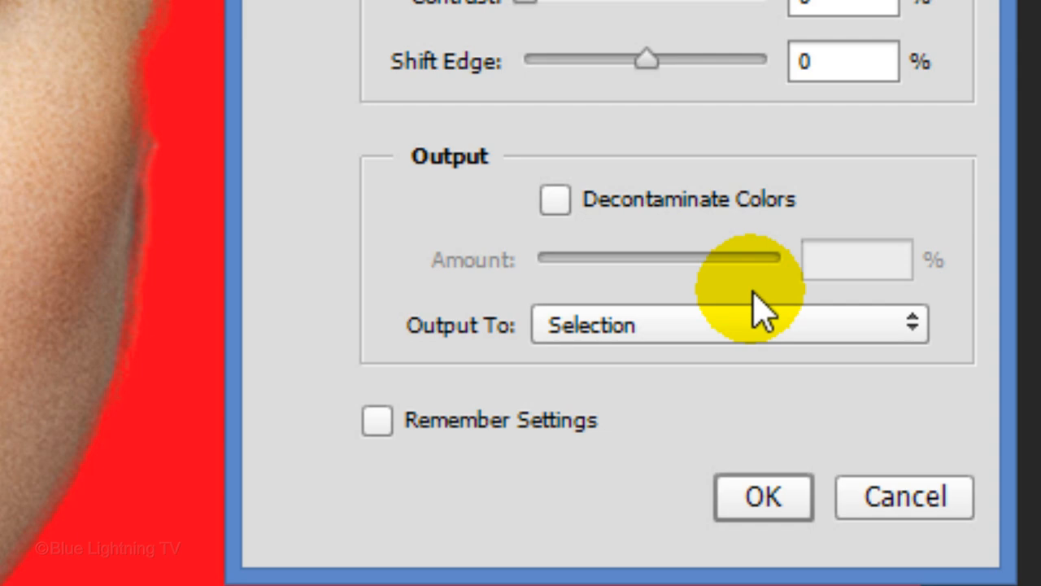
pyautogui.click(334, 16)
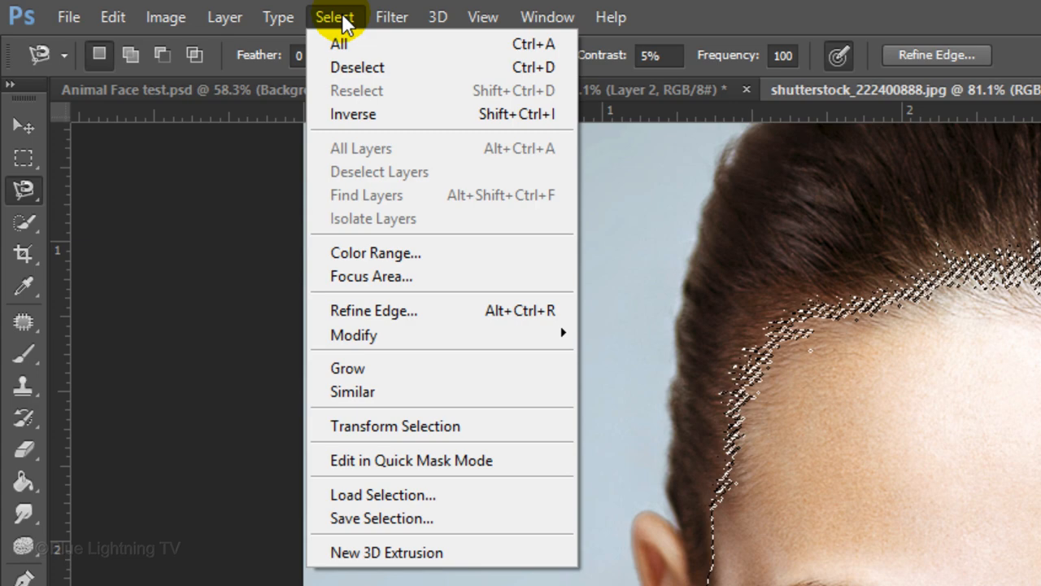
# - Save the face selection as a 'Face' channel and view it in Channels
pyautogui.click(381, 518)
pyautogui.write('Face')
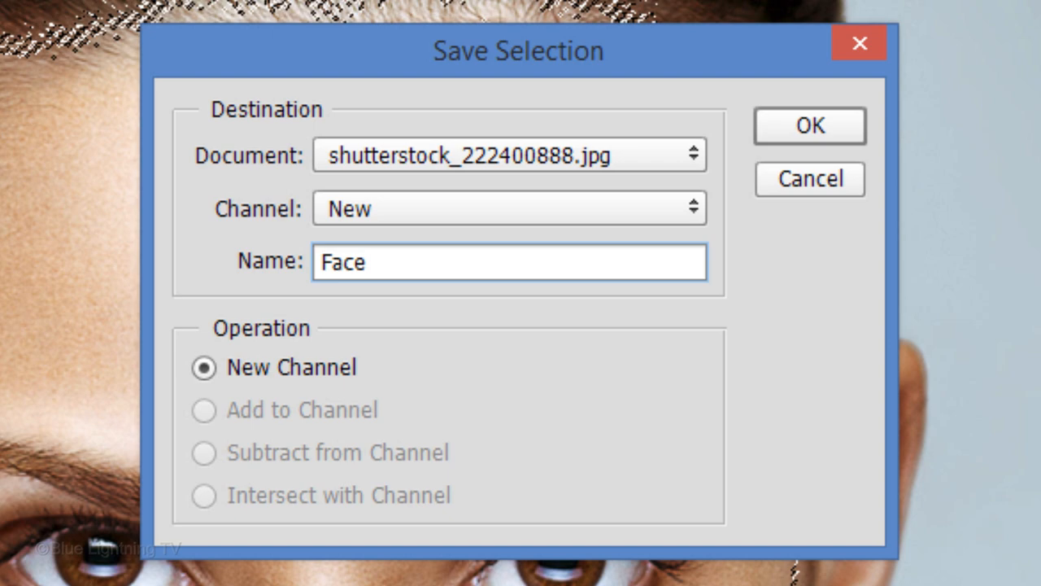
pyautogui.click(808, 126)
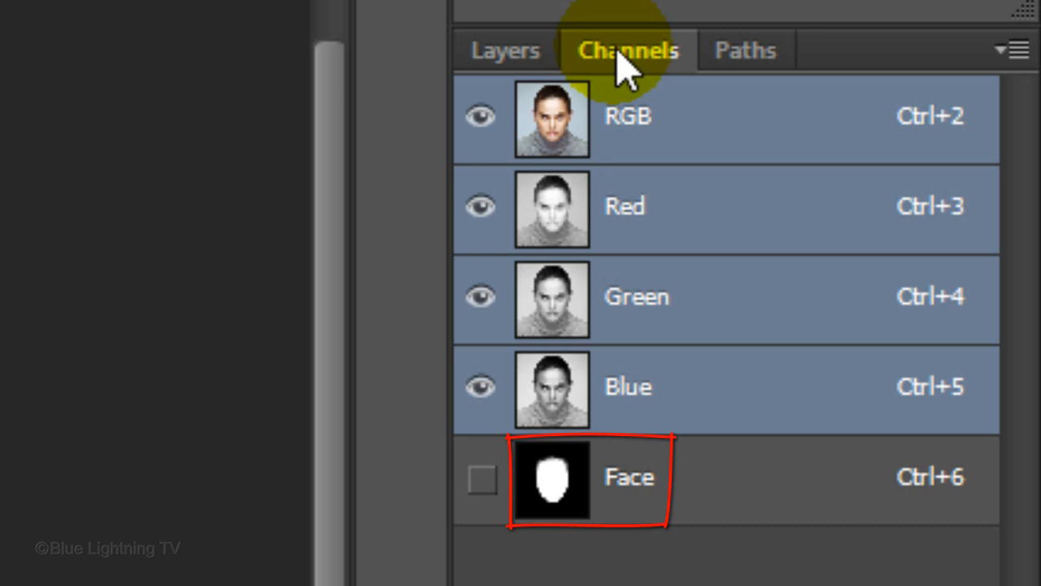
pyautogui.click(504, 50)
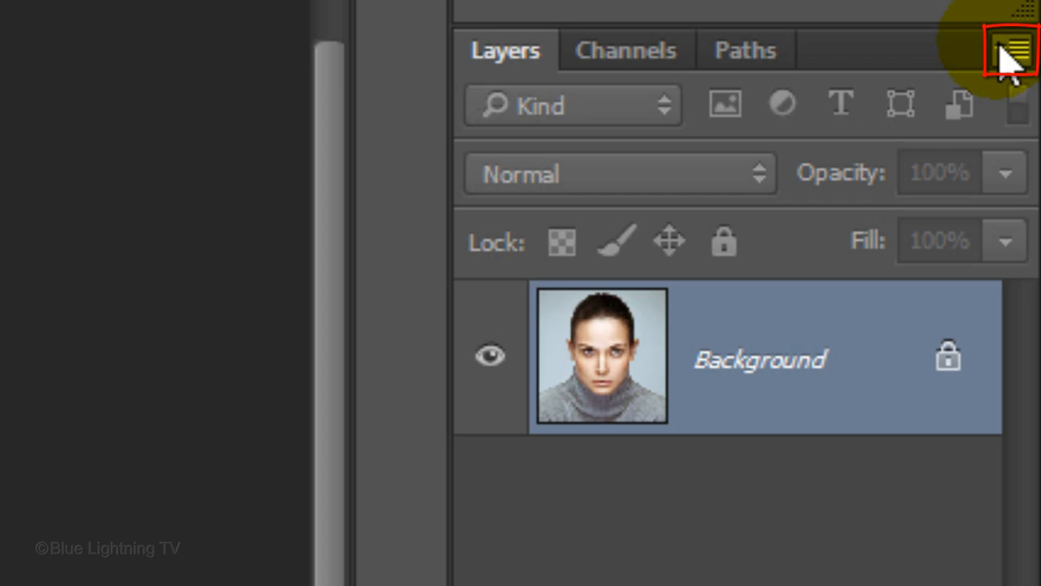
# - Duplicate the Background into a new 'Displacement' document and apply a 5-pixel Gaussian Blur
pyautogui.click(1009, 51)
pyautogui.write('Displacement')
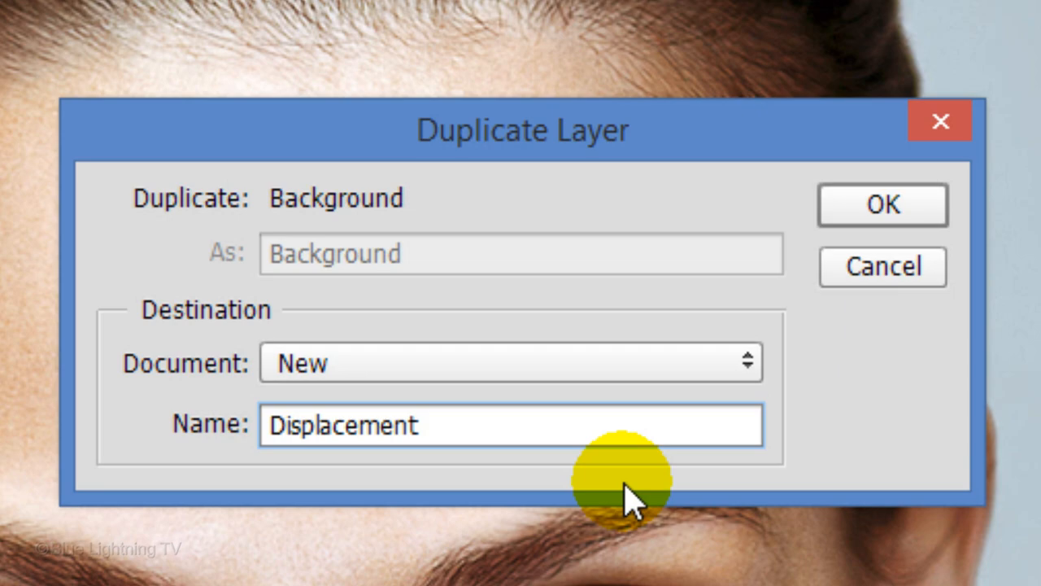
pyautogui.click(882, 204)
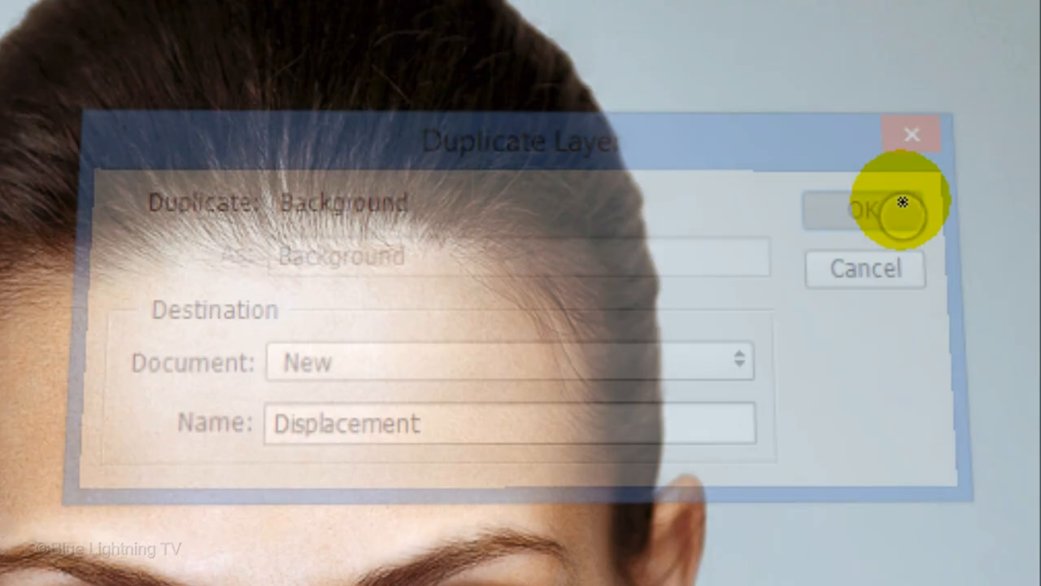
pyautogui.click(864, 209)
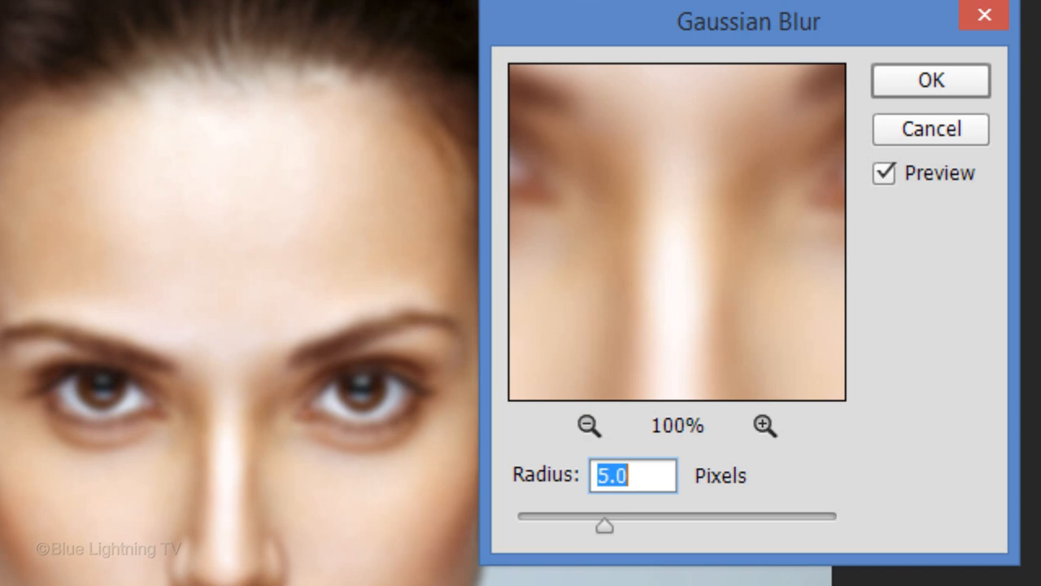
pyautogui.click(930, 80)
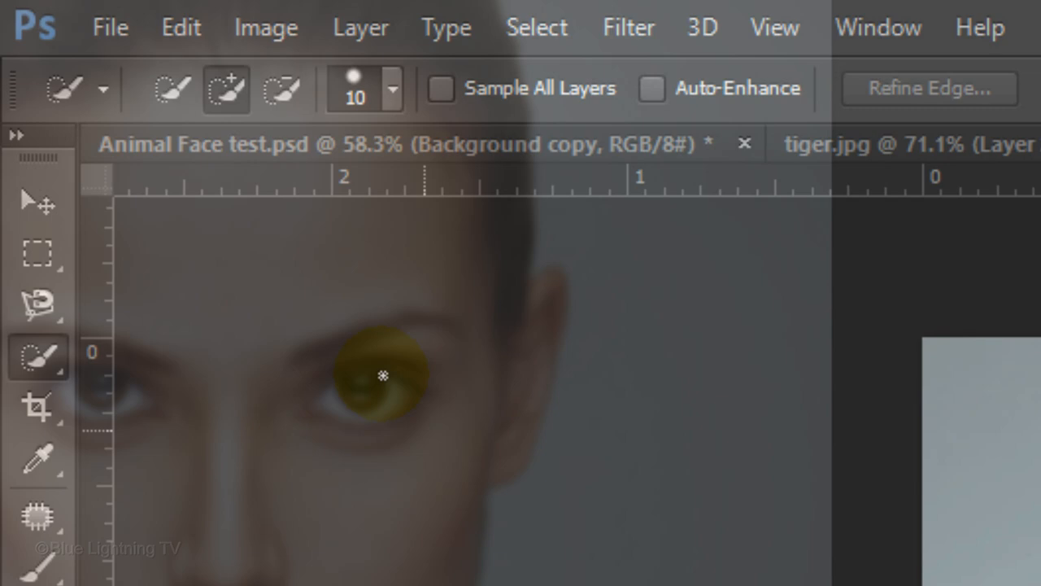
# - Save the blurred Displacement document to the Desktop
pyautogui.click(435, 325)
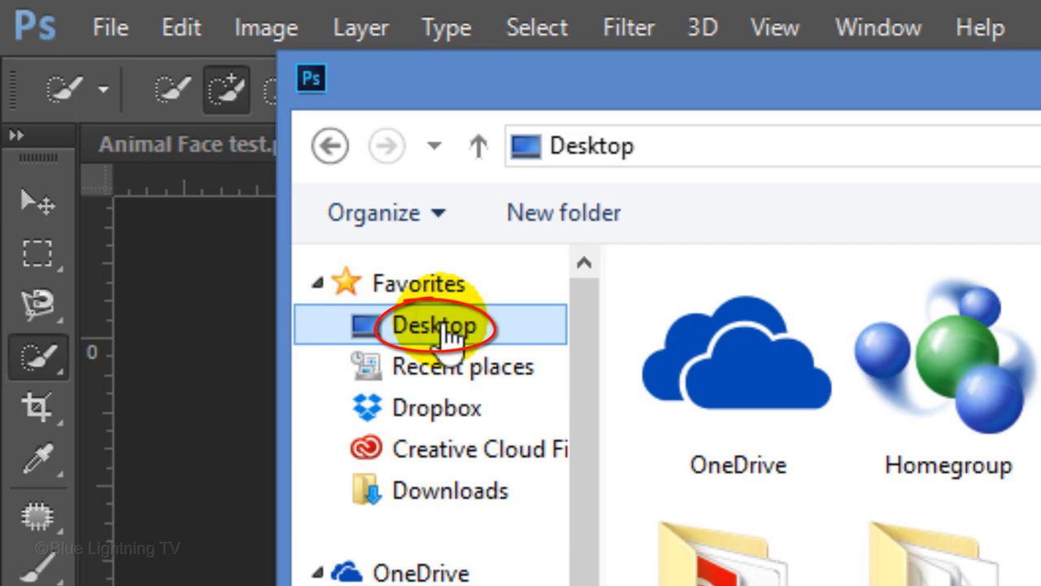
pyautogui.click(749, 525)
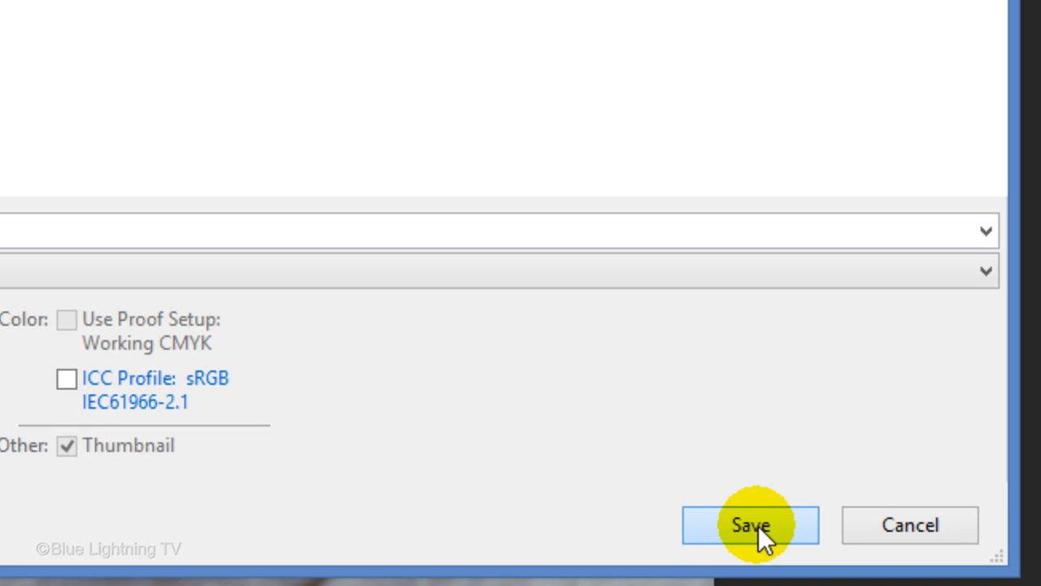
pyautogui.click(749, 524)
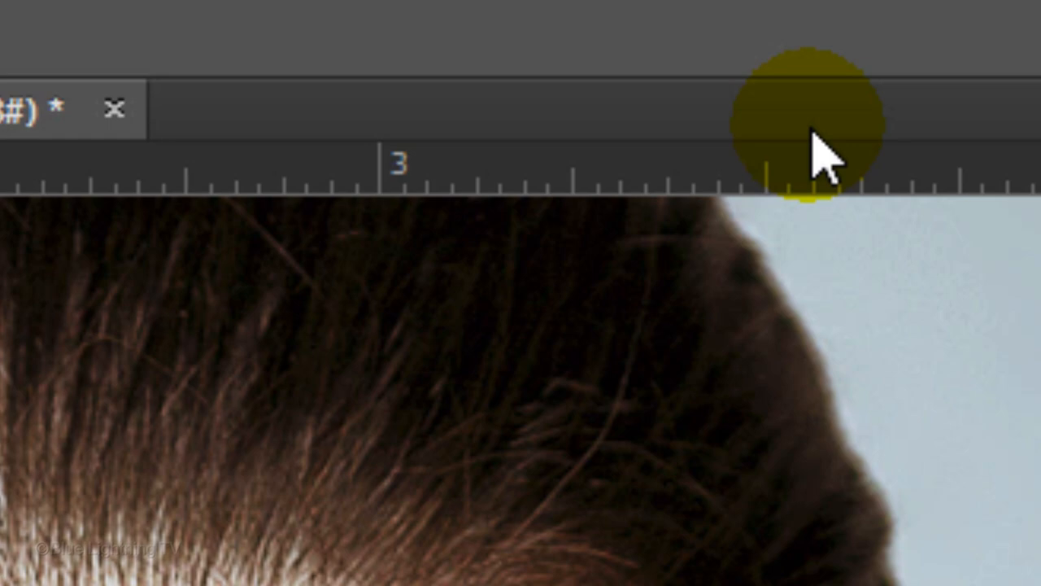
# - Lasso the tiger's head and refine its edge with Smart Radius 250 px and Contrast 20
pyautogui.click(264, 39)
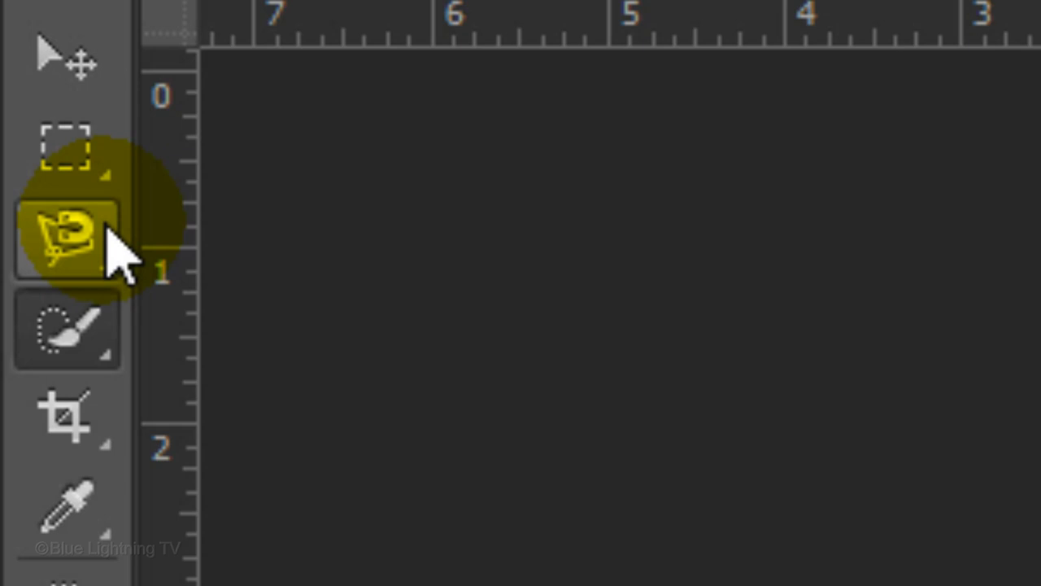
pyautogui.click(344, 17)
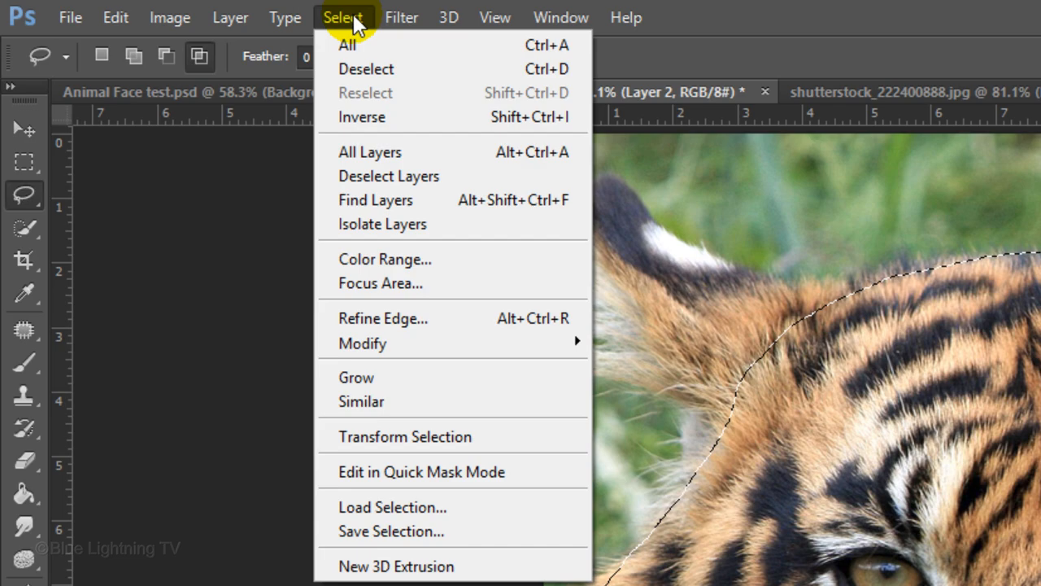
pyautogui.click(382, 318)
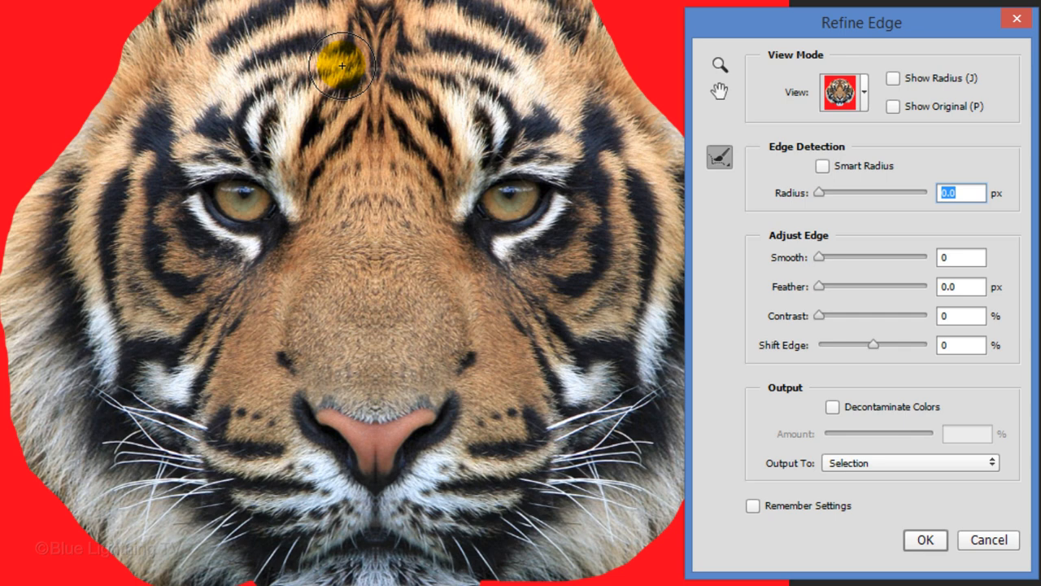
pyautogui.click(821, 166)
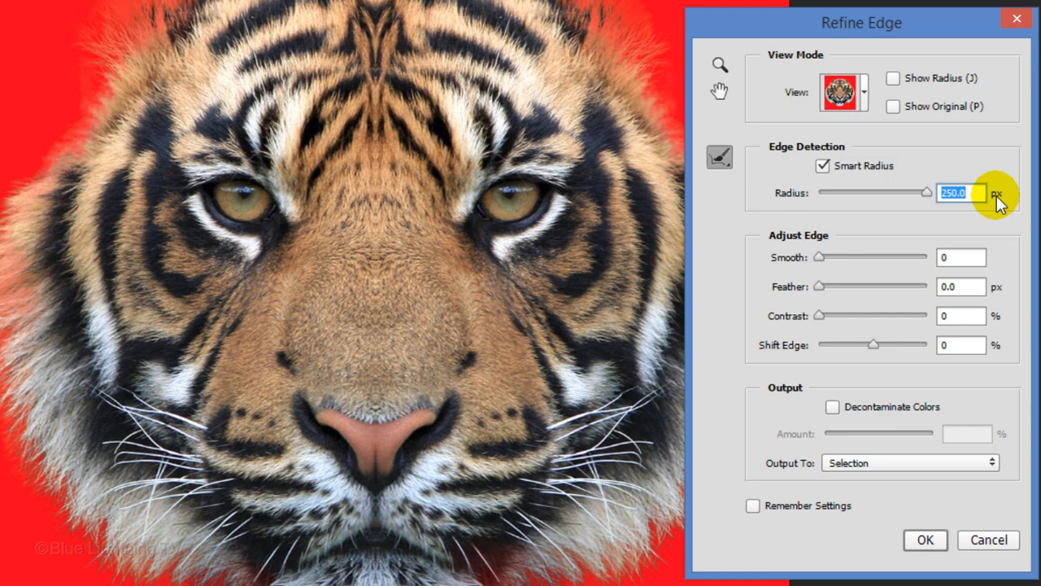
pyautogui.click(909, 462)
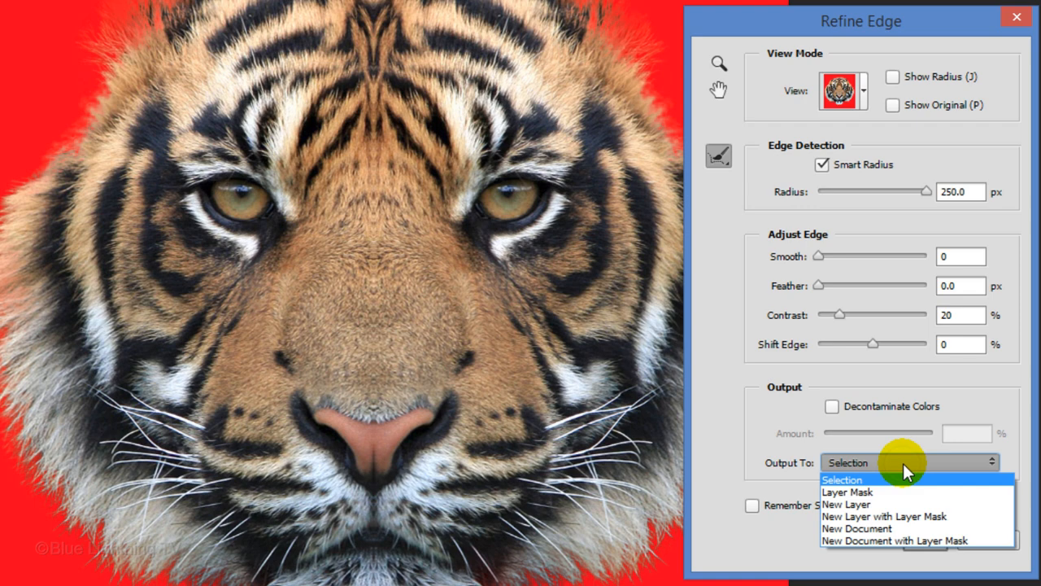
pyautogui.click(846, 503)
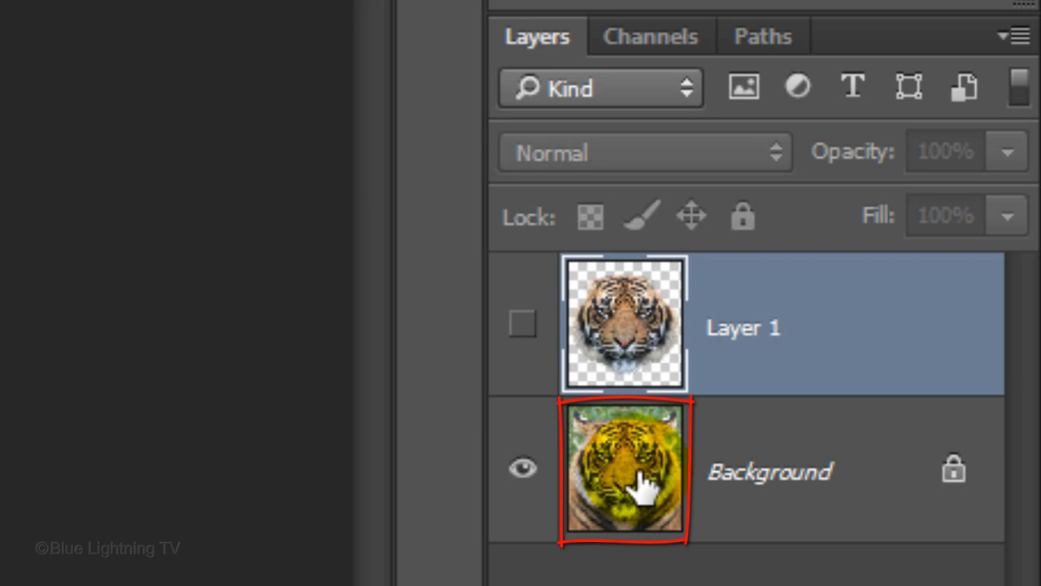
# - Zoom into the tiger fur, reselect the selection, and switch to a 6-pixel brush
pyautogui.press('z')
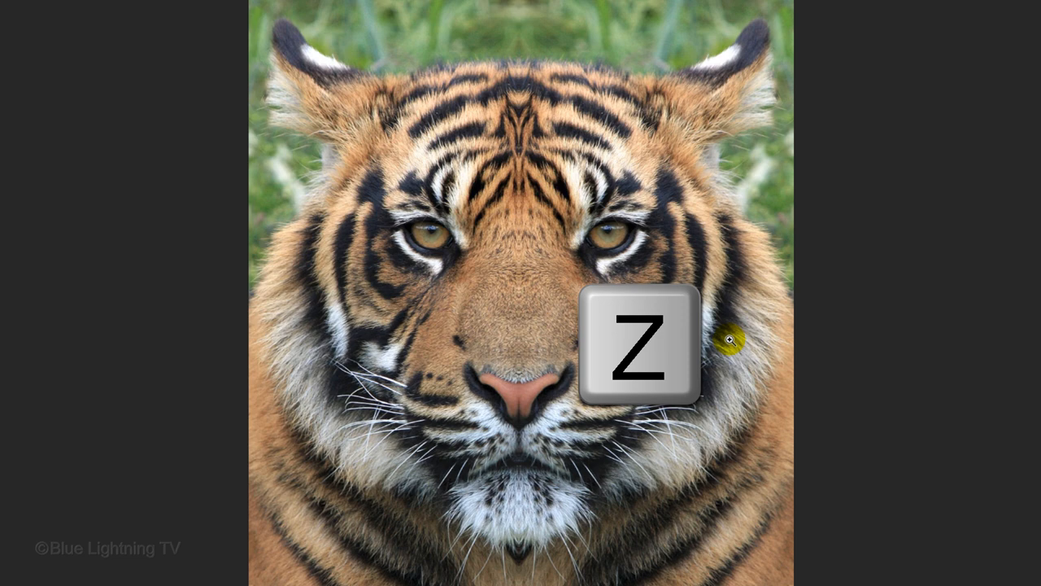
pyautogui.click(339, 27)
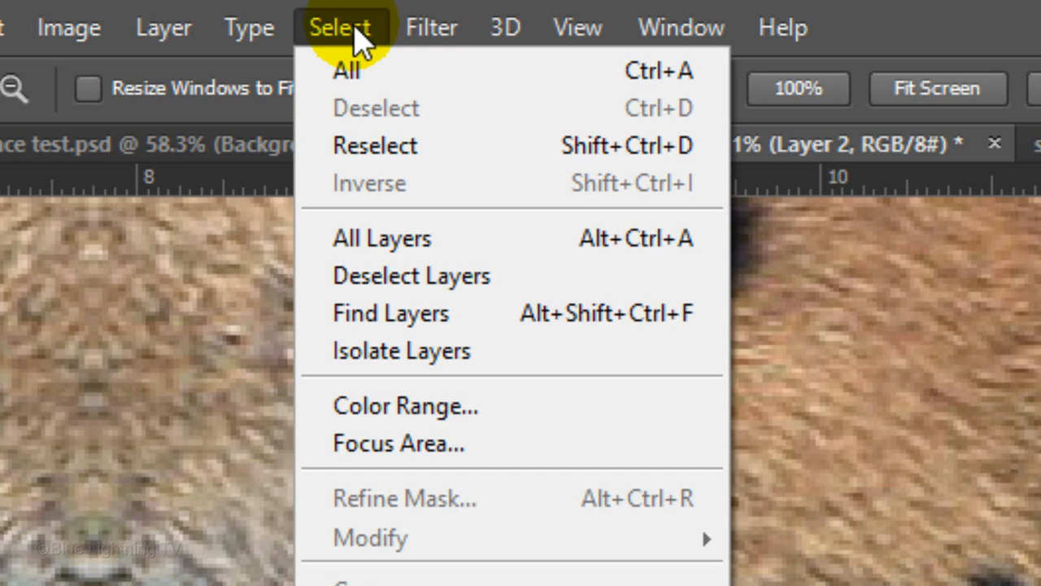
pyautogui.click(405, 405)
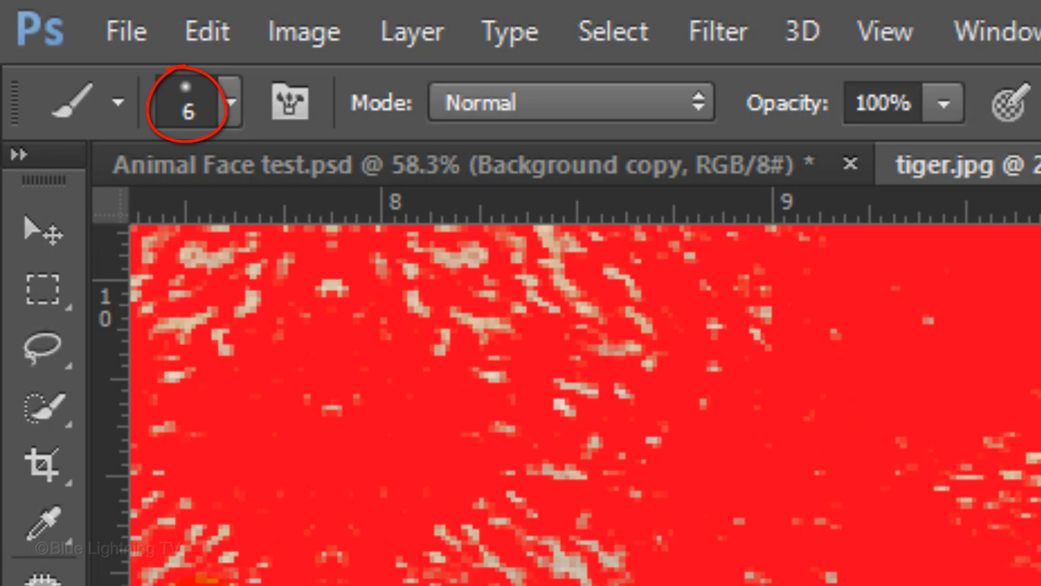
pyautogui.click(341, 17)
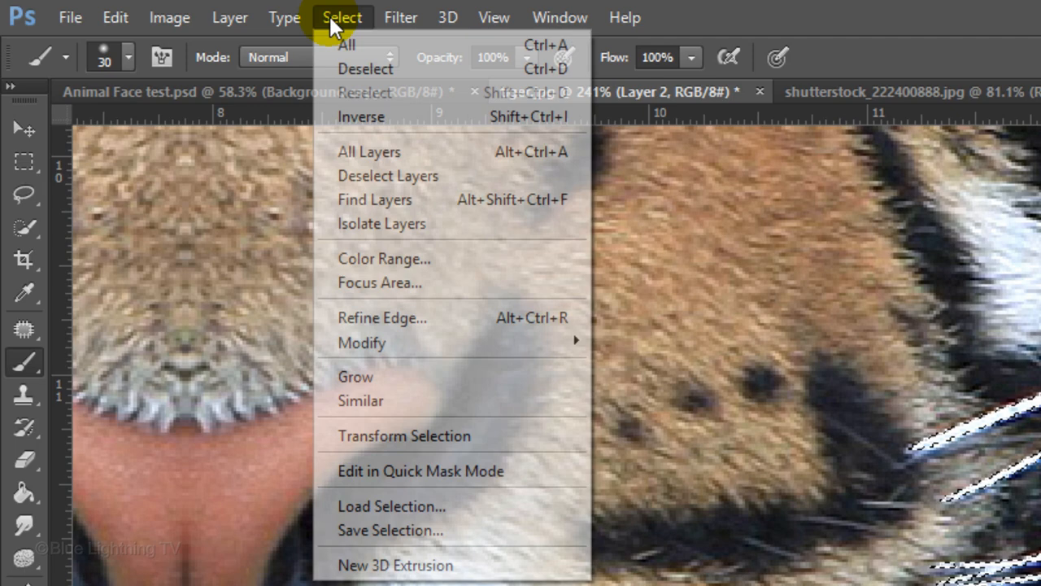
# - Refine the whisker selection with colour decontamination and fill it on the Whiskers layer
pyautogui.click(382, 318)
pyautogui.write('.5')
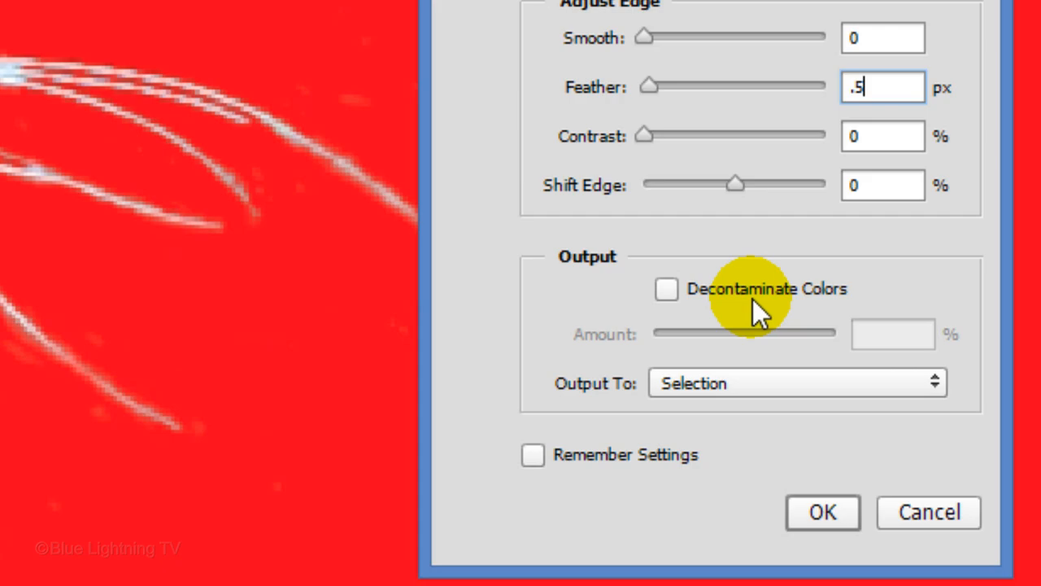
pyautogui.click(823, 512)
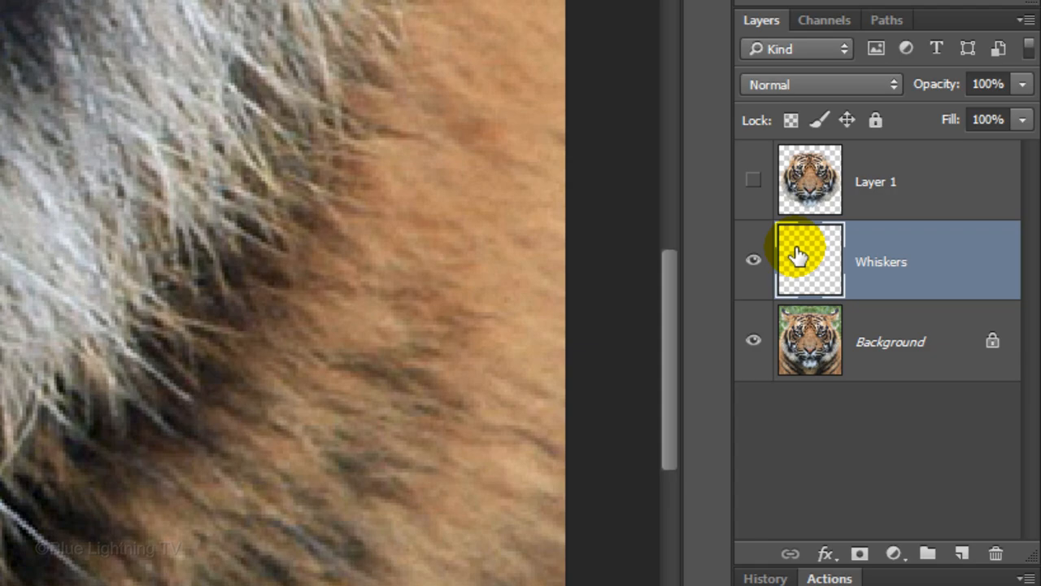
pyautogui.press('ctrl+Delete')
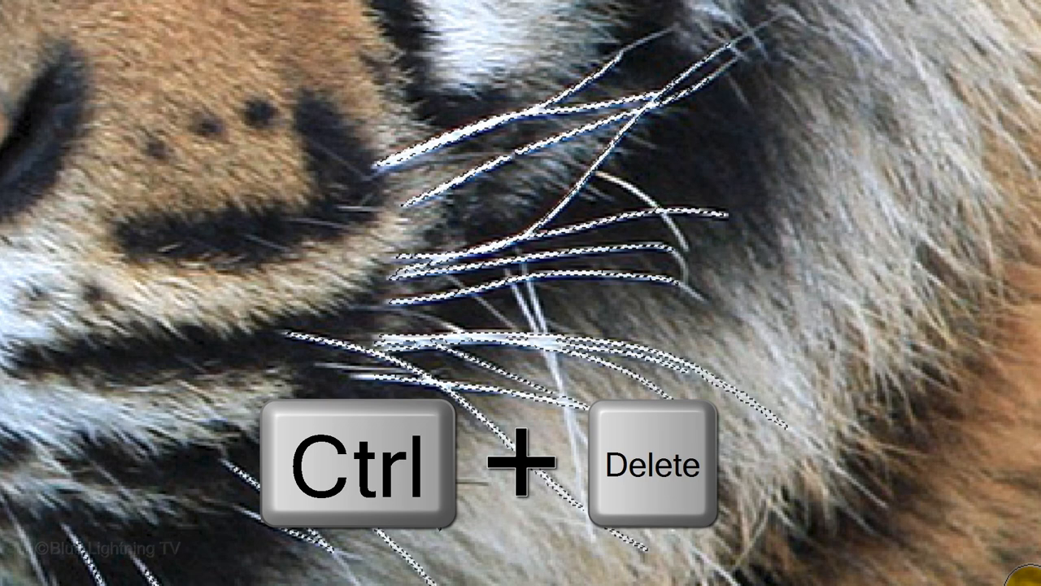
pyautogui.press('ctrl+Delete')
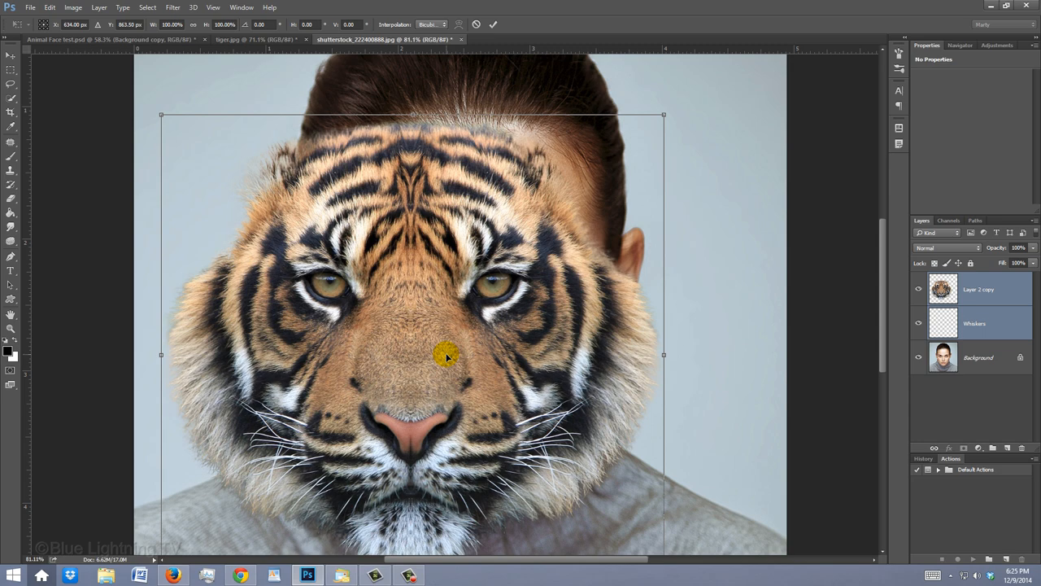
# - Lower the tiger face to 48% opacity and scale it down over her face
pyautogui.click(1013, 262)
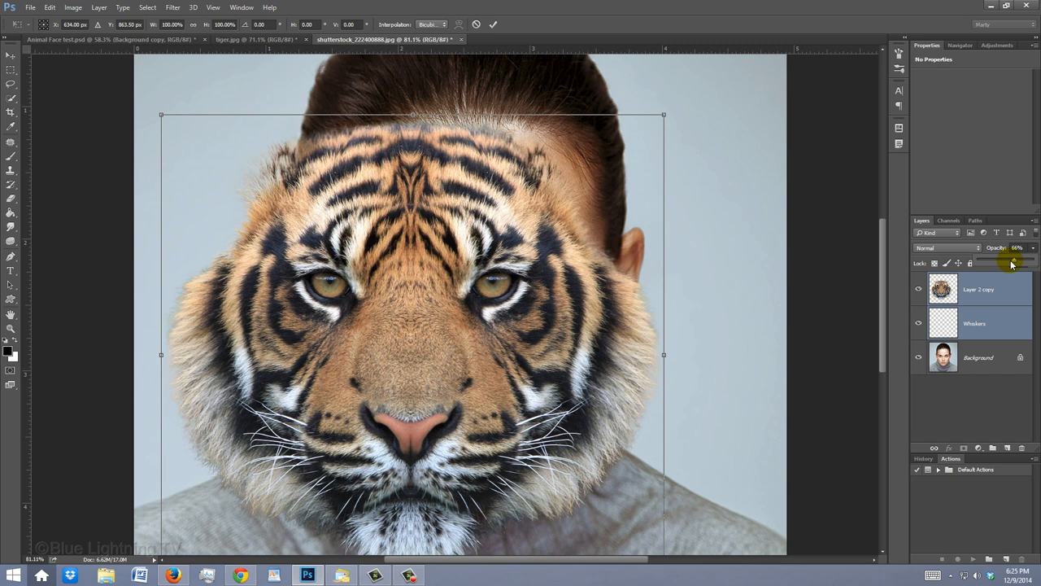
pyautogui.moveTo(663, 115); pyautogui.dragTo(600, 177)
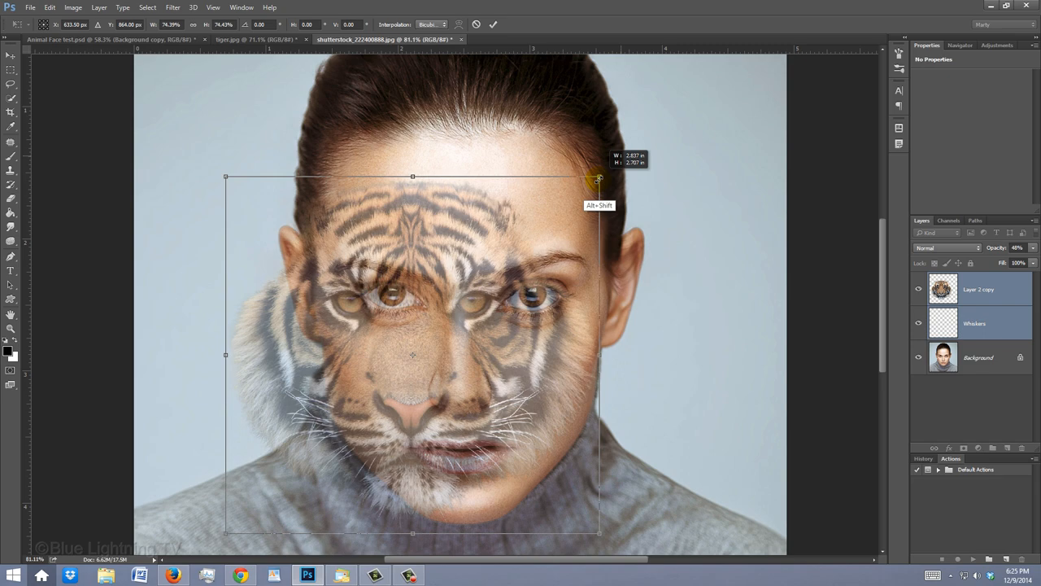
pyautogui.moveTo(598, 176); pyautogui.dragTo(500, 189)
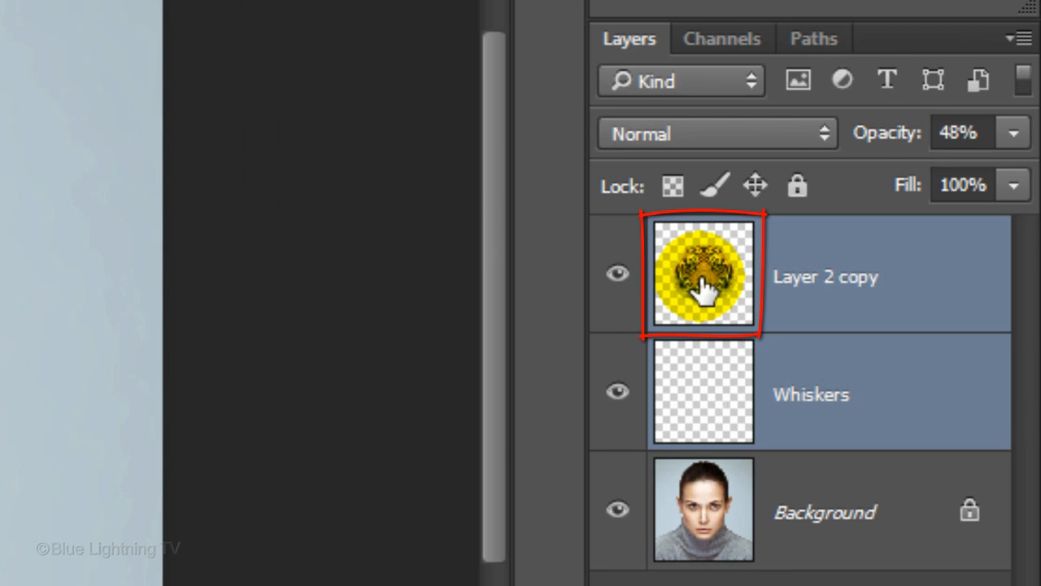
# - Warp the tiger's eye line, top corner, mouth and lower fur to fit her features
pyautogui.press('ctrl+t')
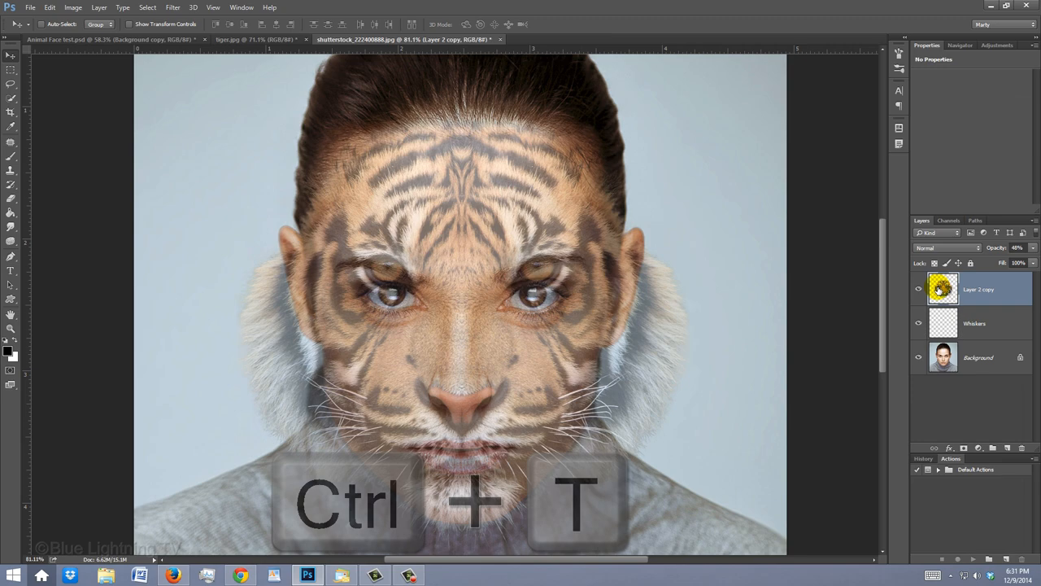
pyautogui.press('ctrl+t')
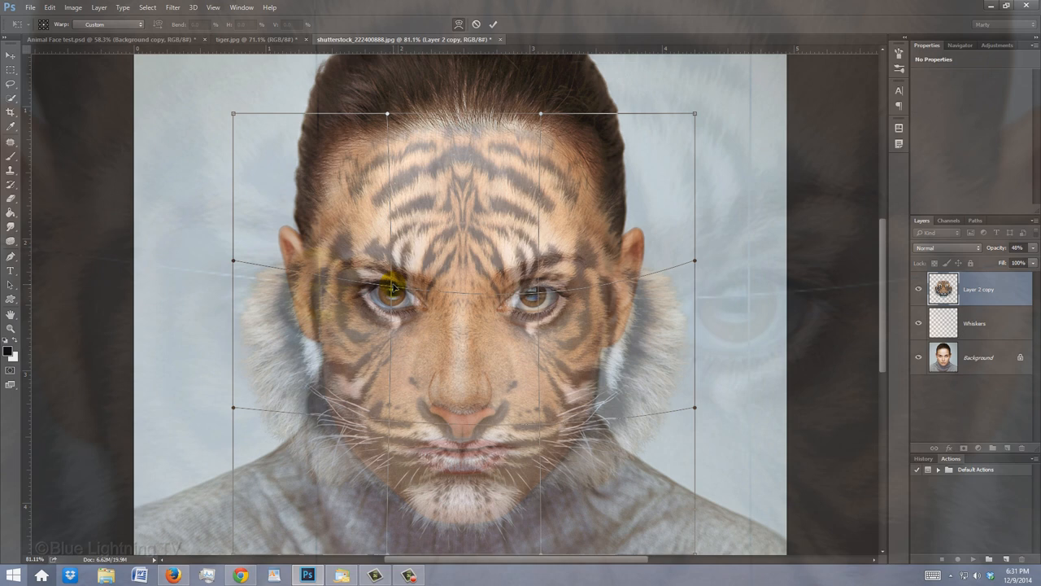
pyautogui.moveTo(234, 114); pyautogui.dragTo(193, 88)
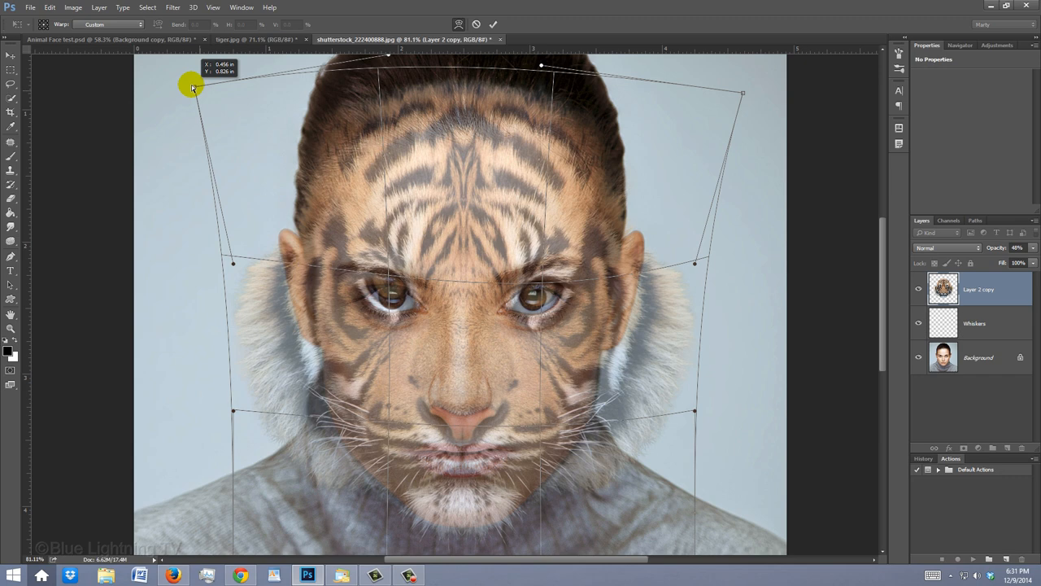
pyautogui.moveTo(192, 88); pyautogui.dragTo(463, 443)
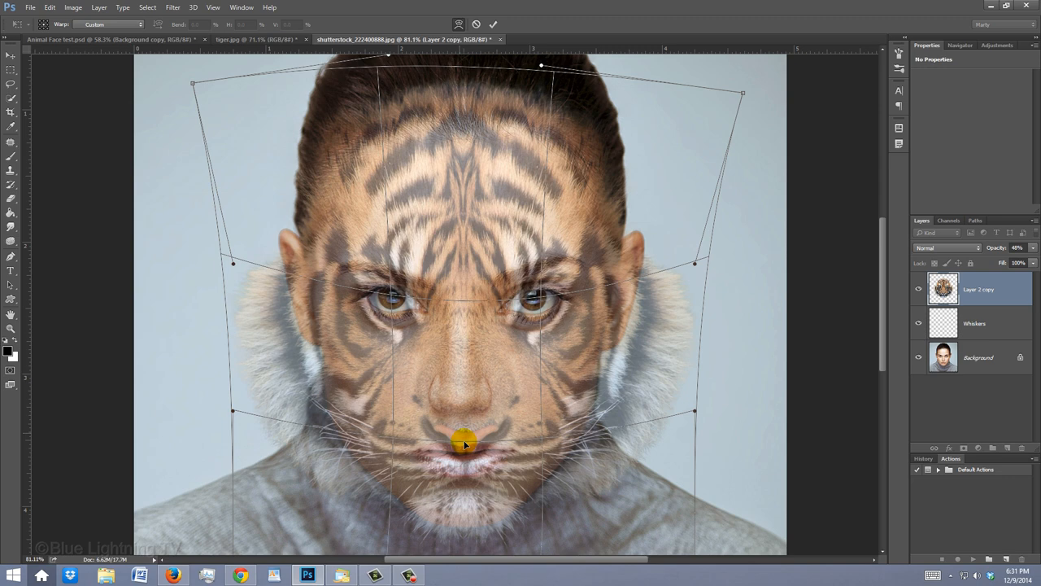
pyautogui.moveTo(453, 442); pyautogui.dragTo(459, 431)
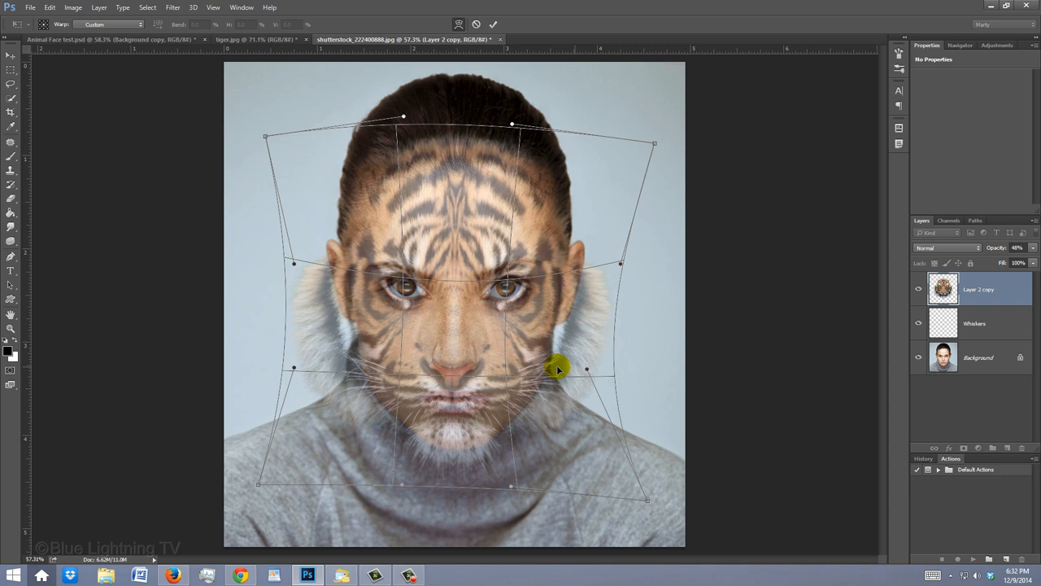
pyautogui.moveTo(557, 368); pyautogui.dragTo(460, 371)
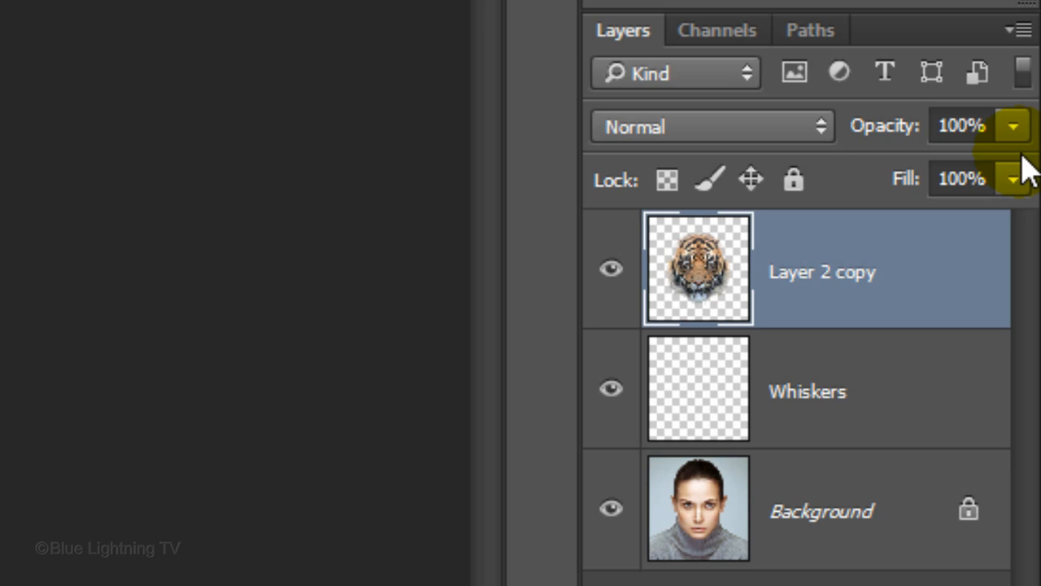
# - Restore the tiger face to 100% opacity and hide the Whiskers layer
pyautogui.click(697, 269)
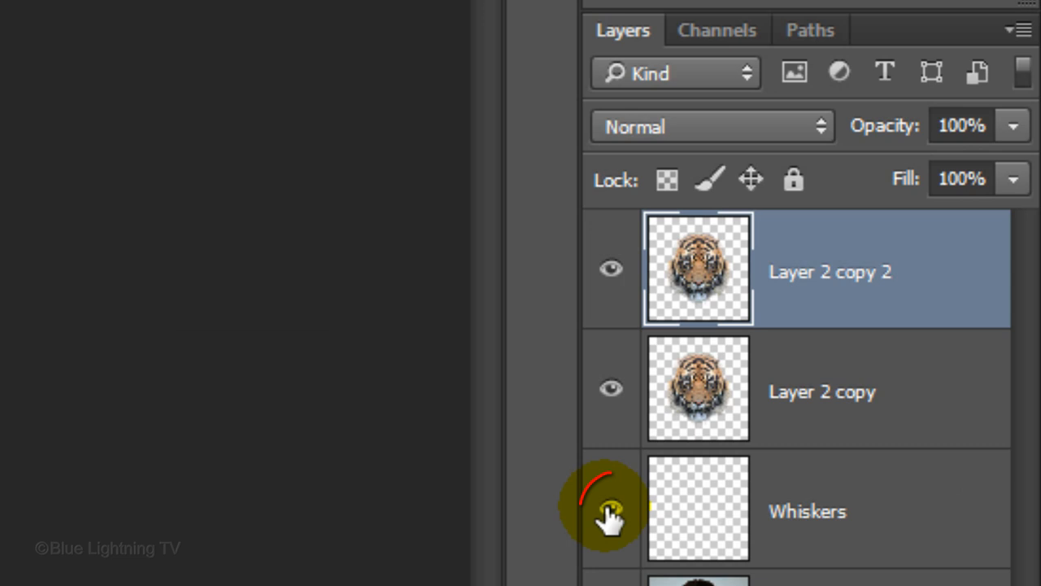
pyautogui.doubleClick(821, 392)
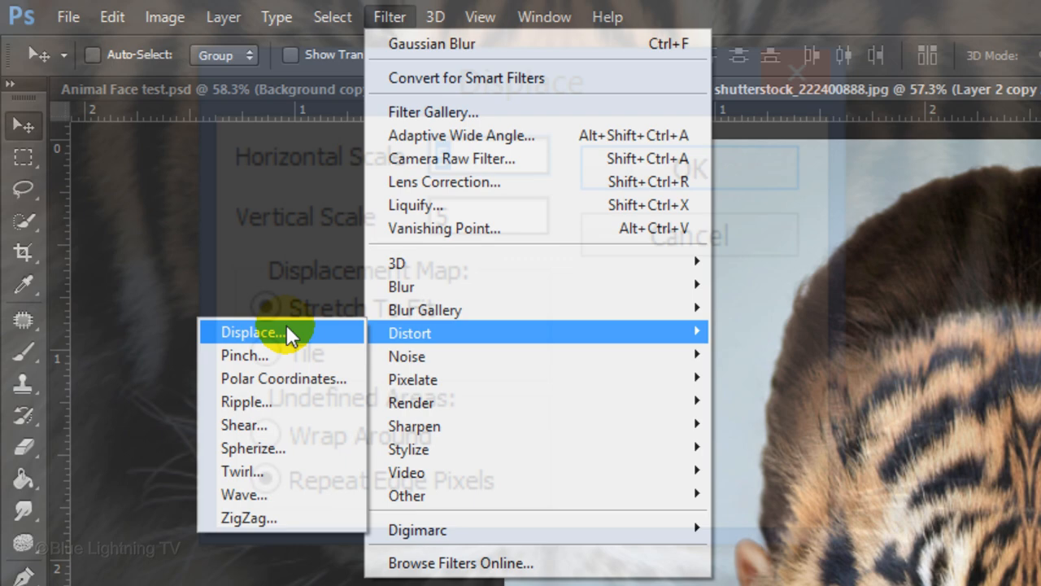
# - Apply Displace to the tiger face with horizontal and vertical scales of 5
pyautogui.click(252, 332)
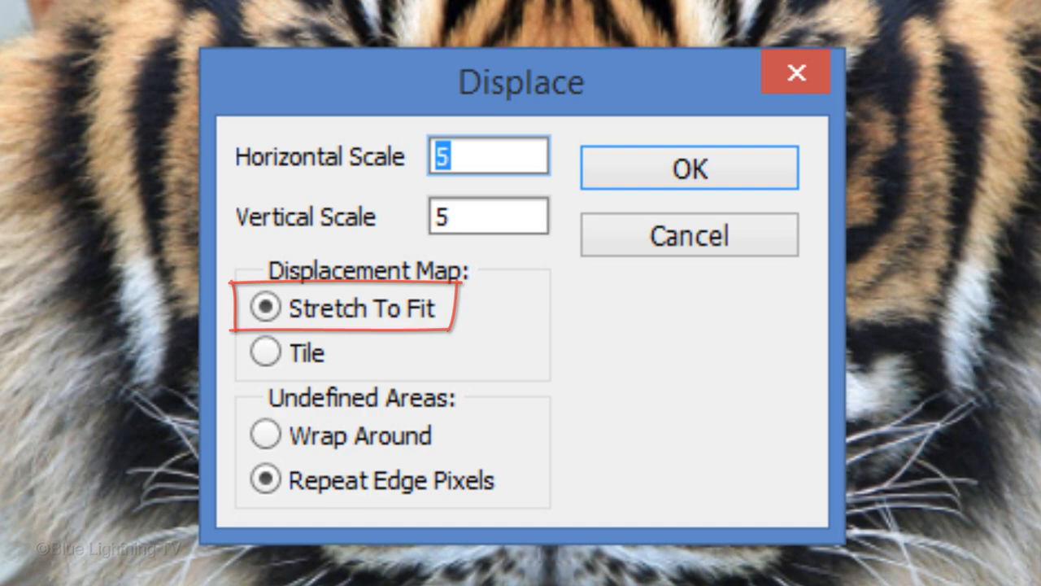
pyautogui.click(688, 168)
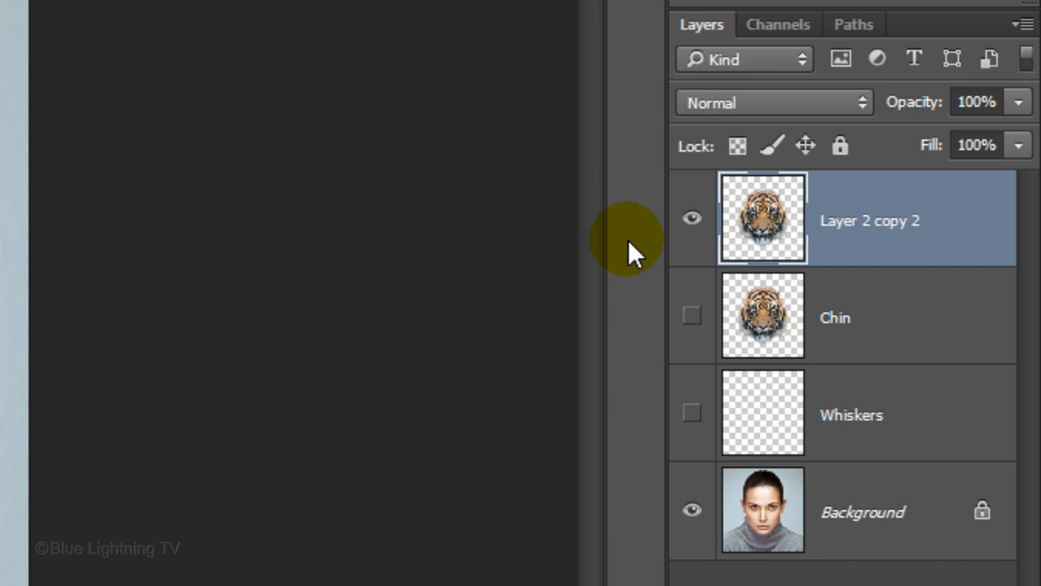
# - Set the top tiger face copy's blend mode to Multiply
pyautogui.click(773, 102)
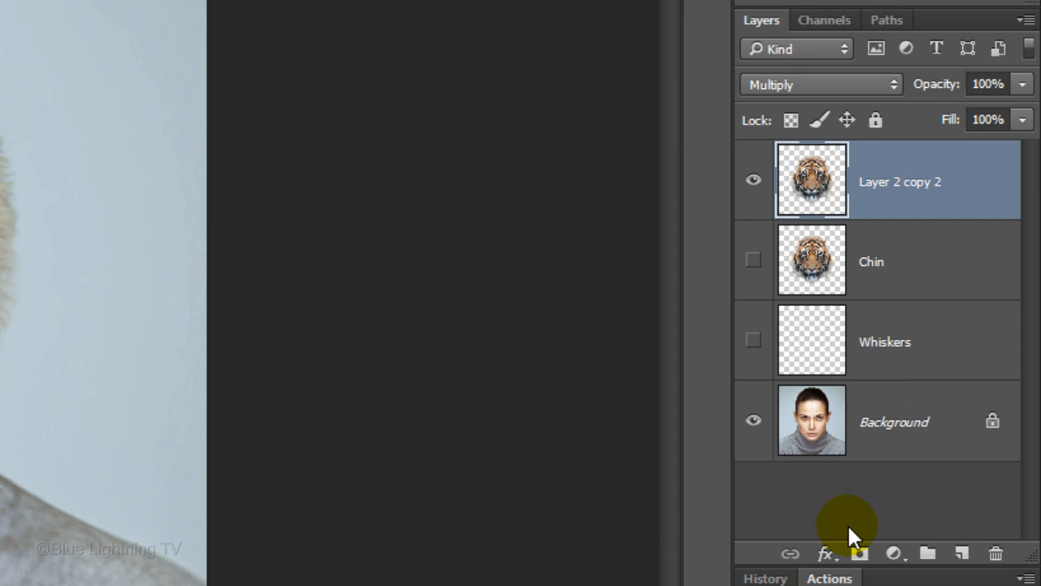
pyautogui.click(859, 553)
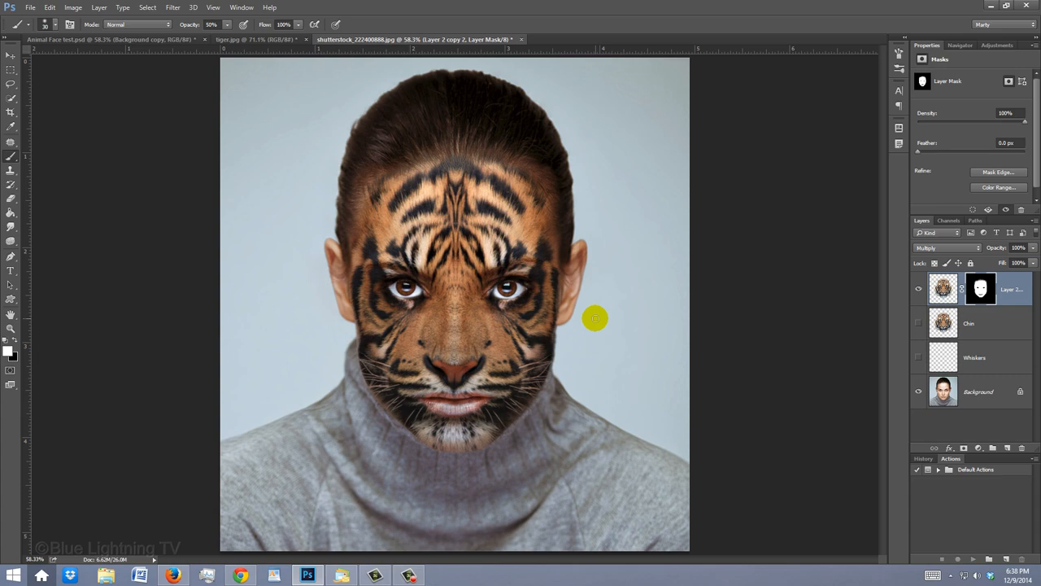
# - Paint along the face edge, then select the Chin layer and add a mask
pyautogui.click(968, 323)
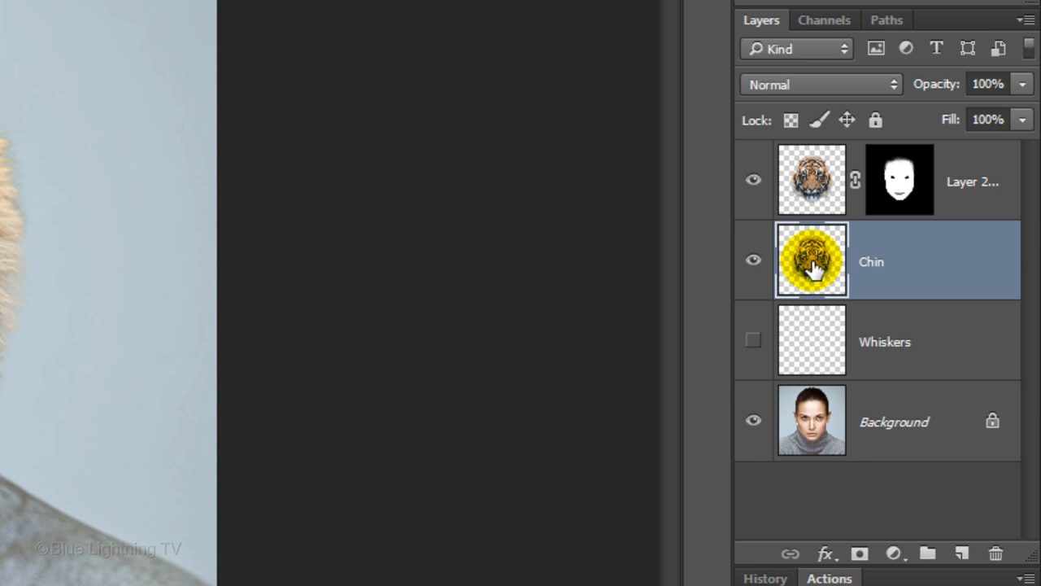
pyautogui.click(858, 553)
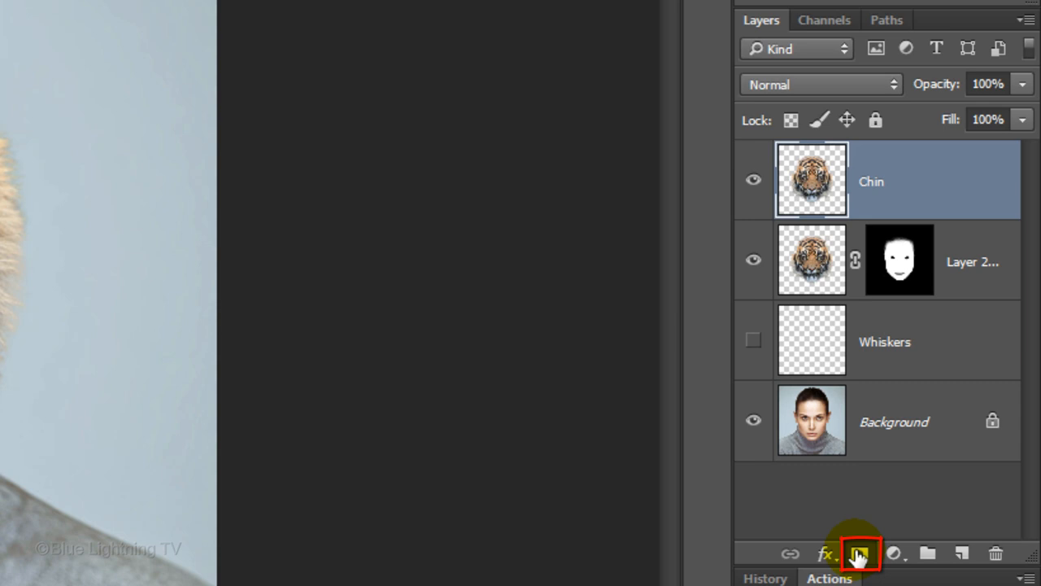
pyautogui.click(859, 553)
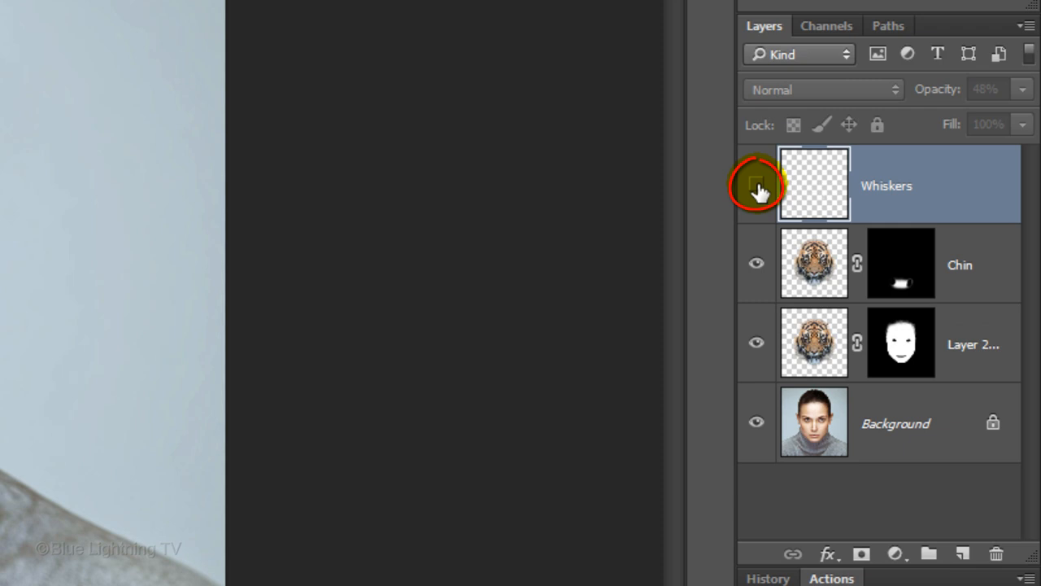
# - Turn on visibility for the Whiskers layer at the top of the stack
pyautogui.click(827, 25)
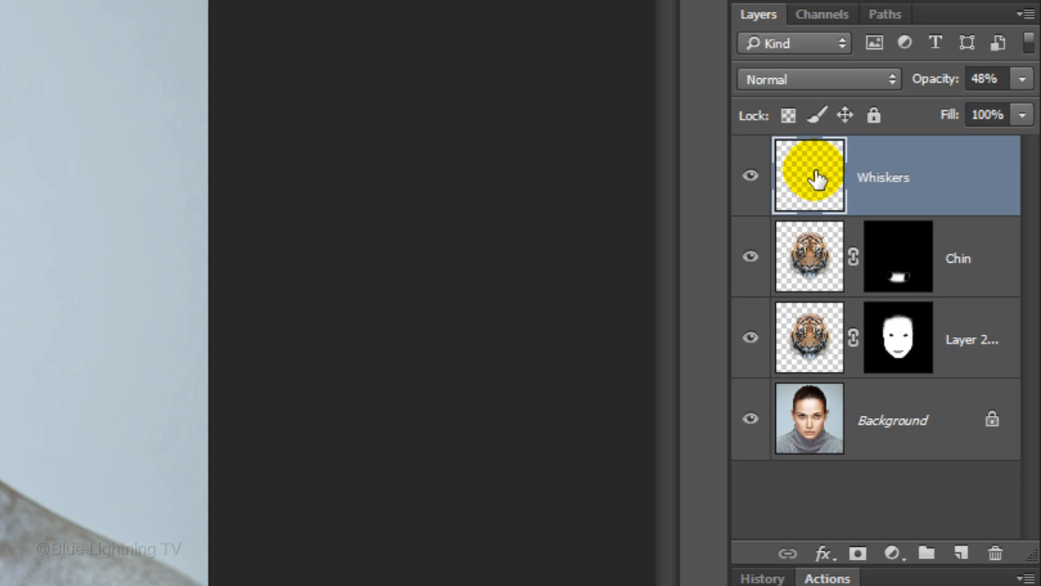
# - Duplicate the Whiskers layer with Ctrl+J
pyautogui.press('ctrl+j')
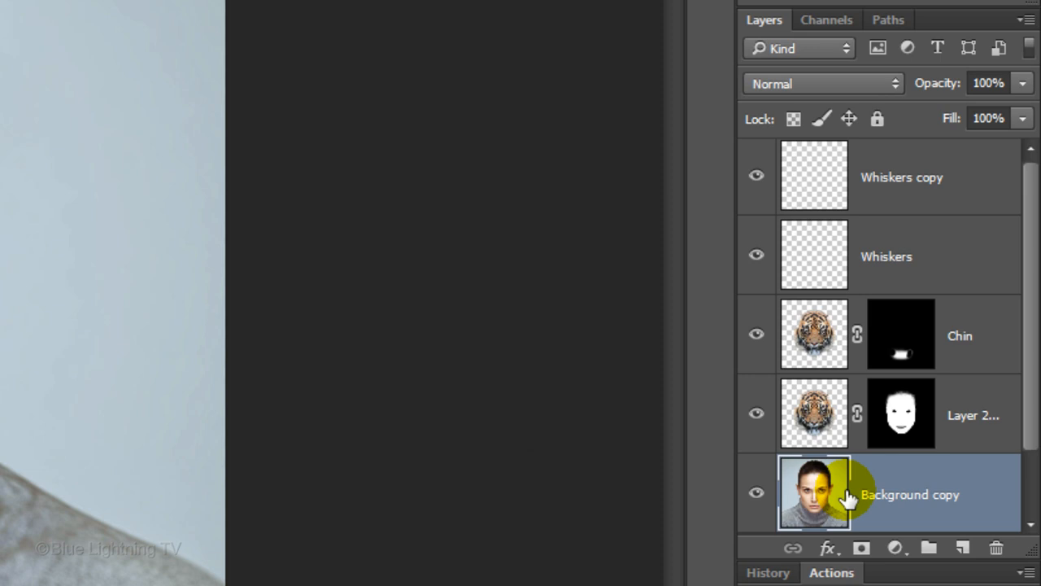
# - Move Background copy to the top and set its blend mode to Soft Light
pyautogui.click(821, 83)
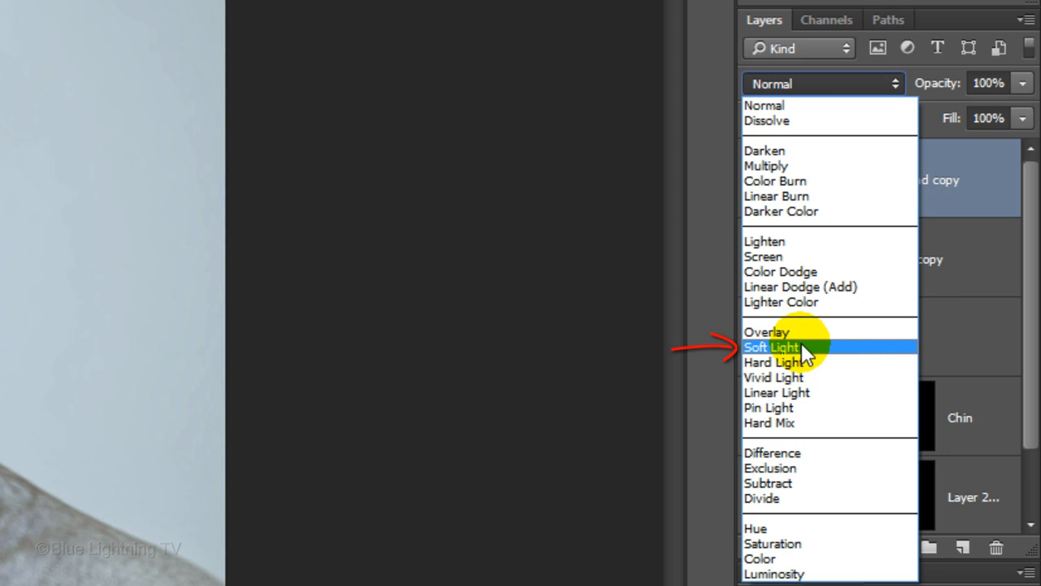
pyautogui.click(771, 347)
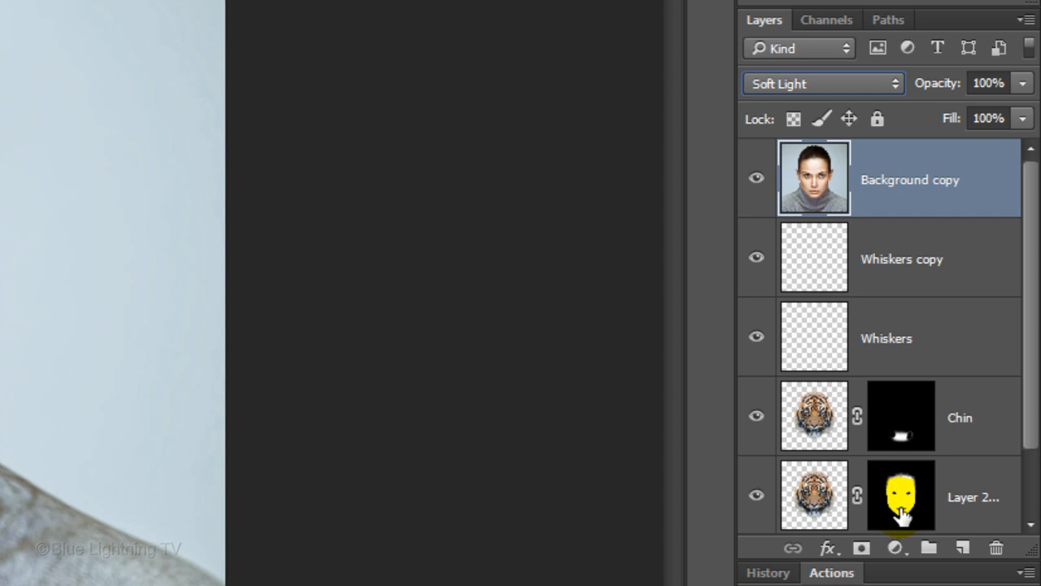
# - Alt-drag Layer 2's face mask onto the Background copy layer
pyautogui.moveTo(900, 497); pyautogui.dragTo(900, 178)
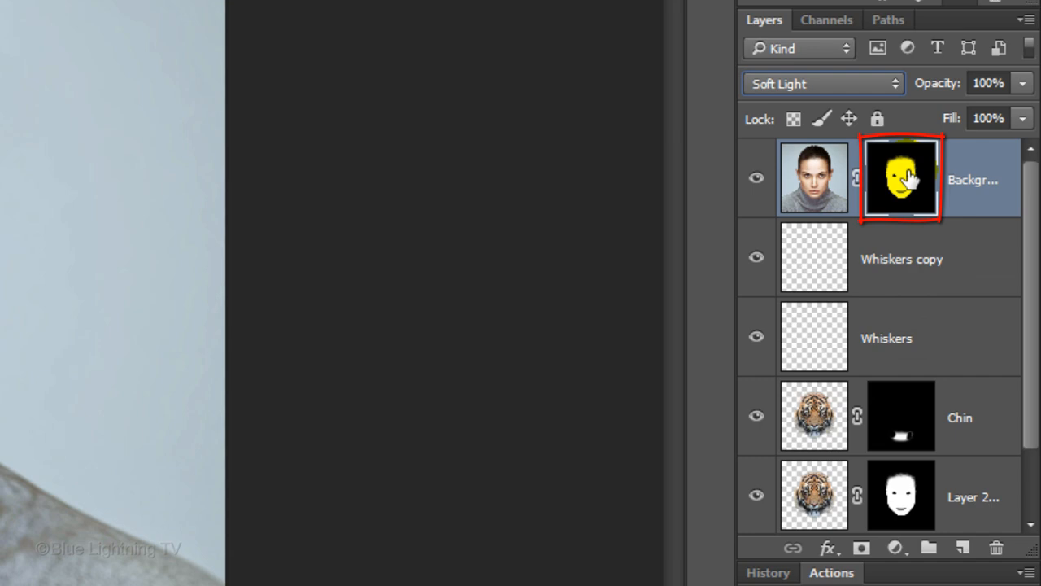